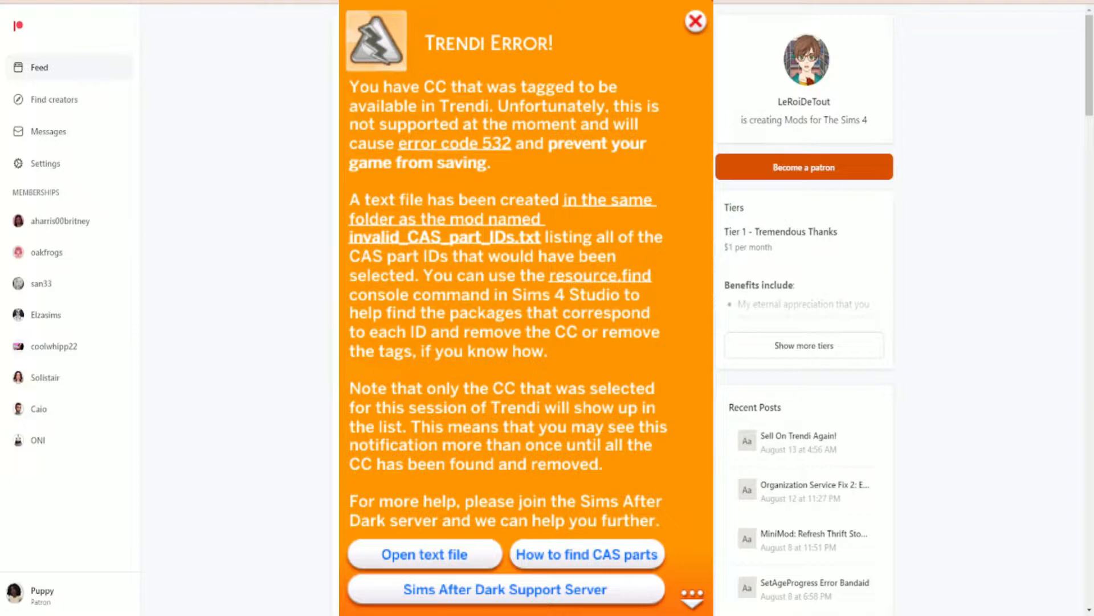
# - Browse the hoodie recolor preview, then switch to the Warehouse list of CAS Part and image resources
pyautogui.scroll(-3)
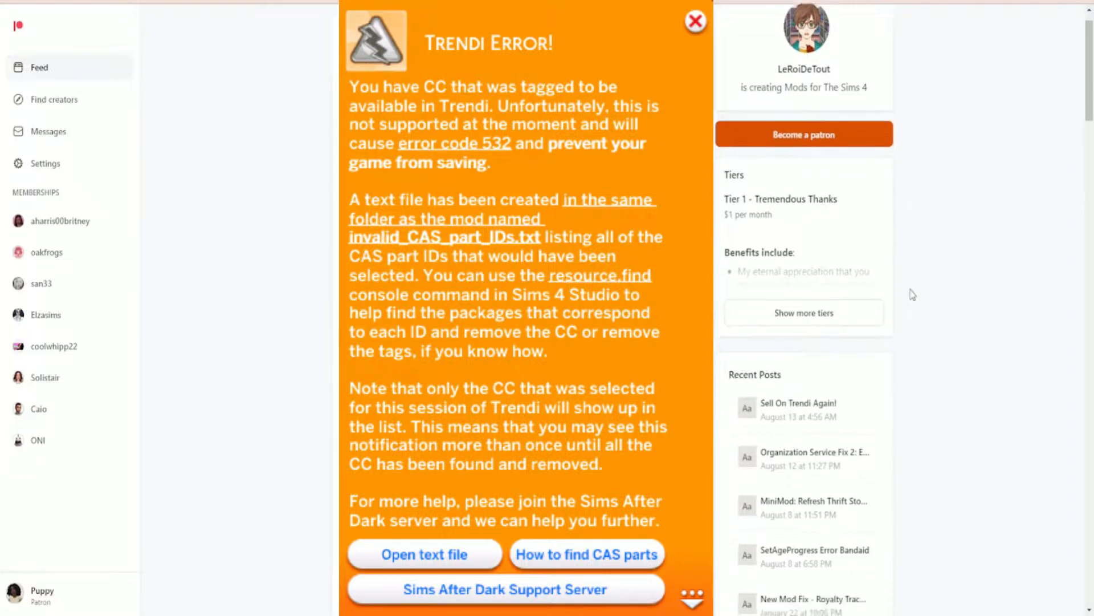
pyautogui.scroll(-3)
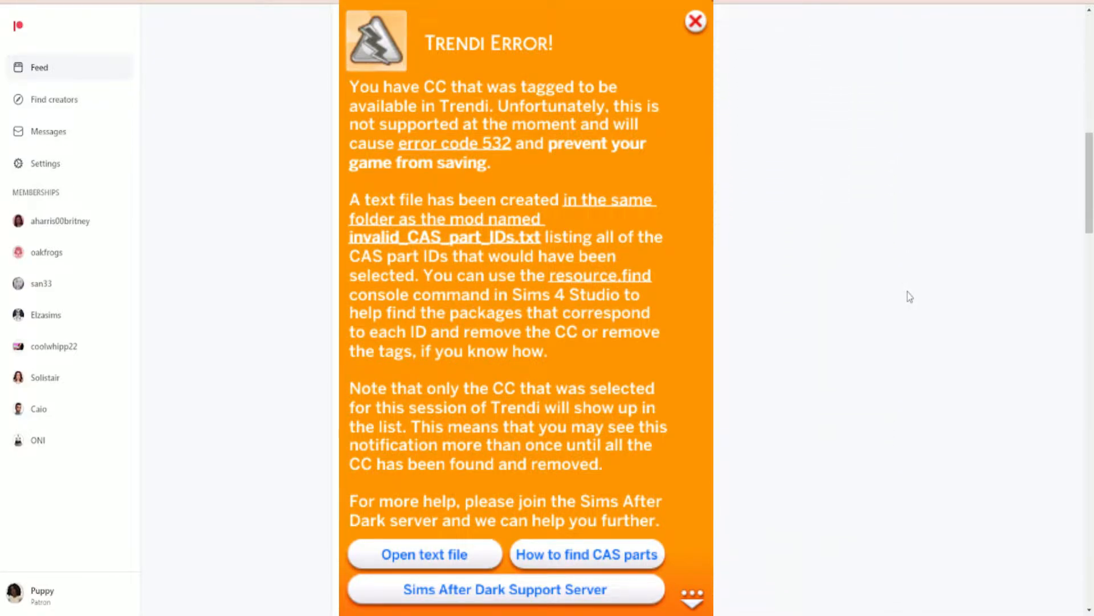
pyautogui.scroll(-3)
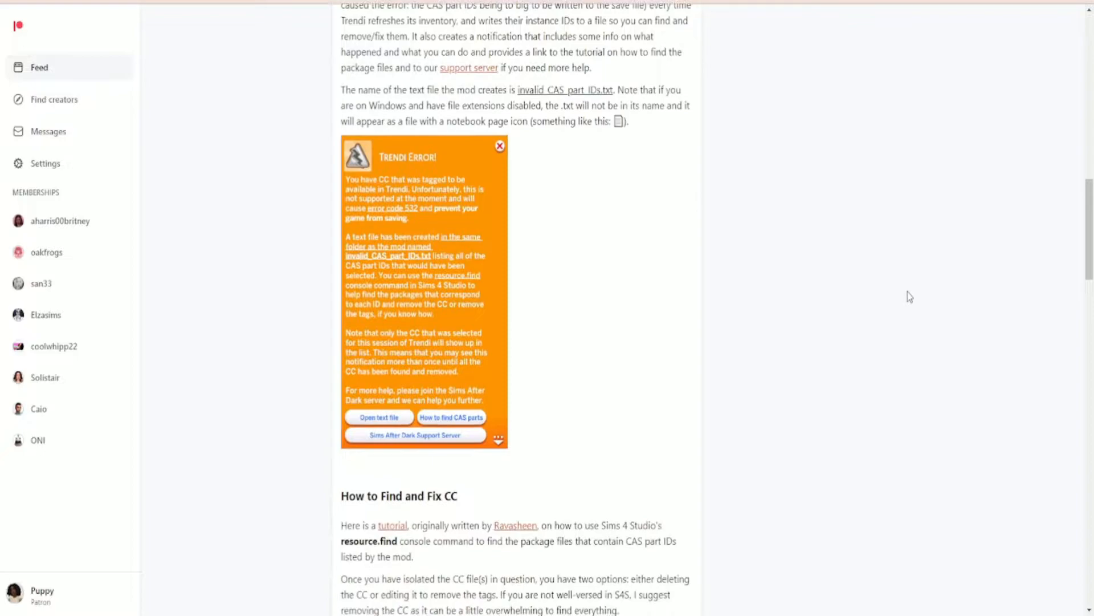
pyautogui.scroll(-3)
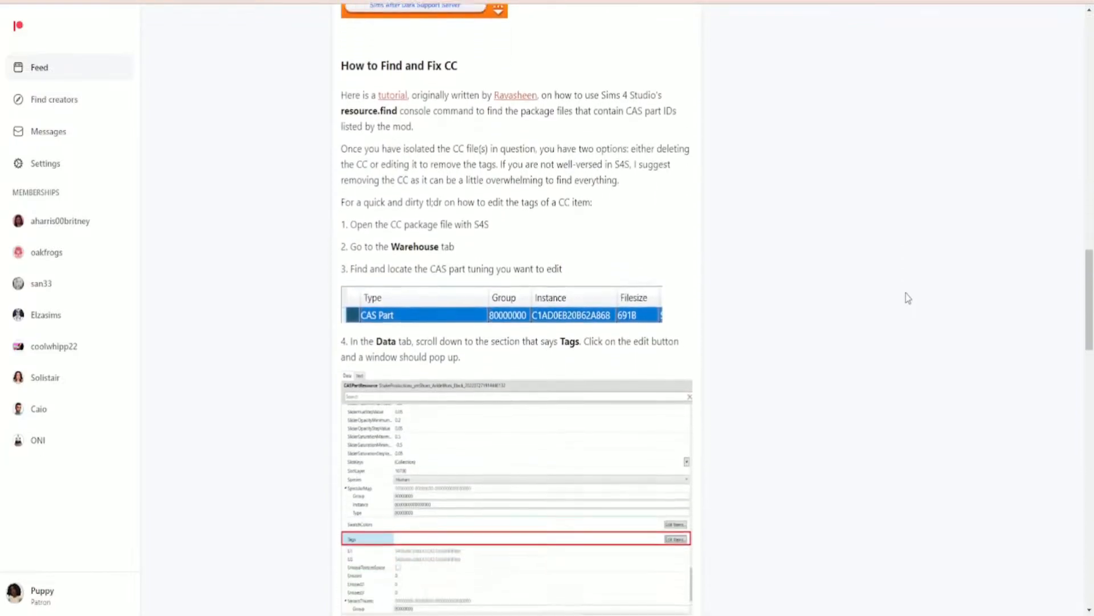
pyautogui.scroll(3)
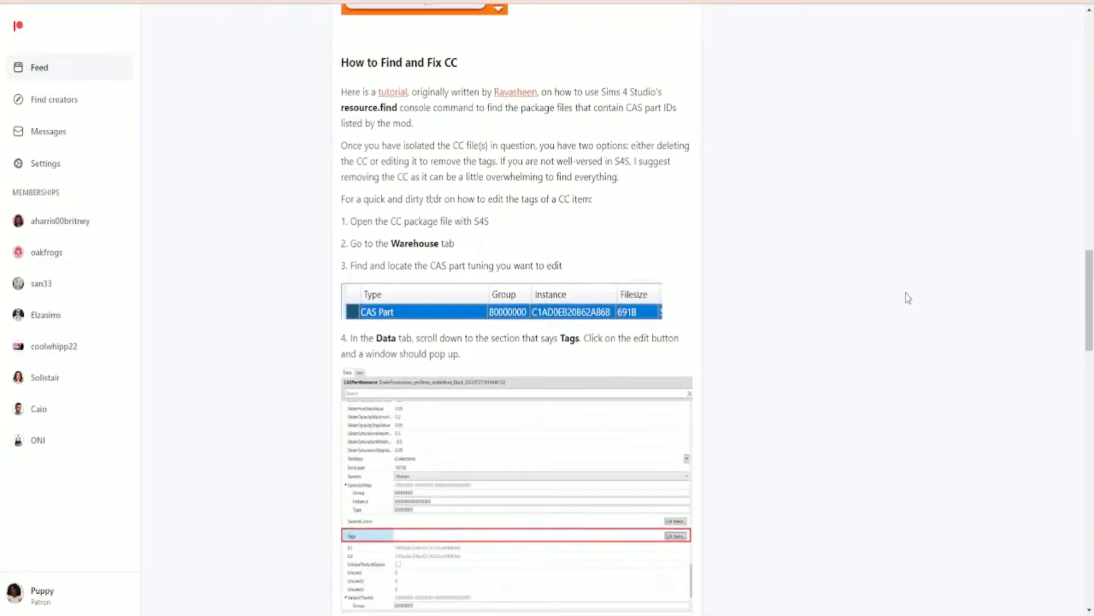
pyautogui.scroll(-3)
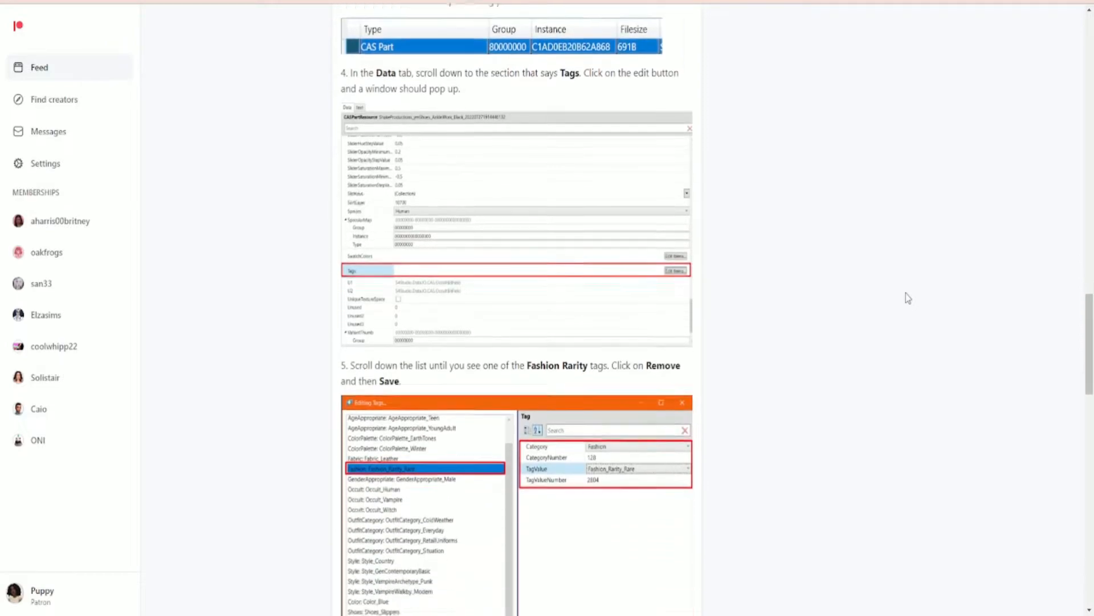
pyautogui.scroll(-3)
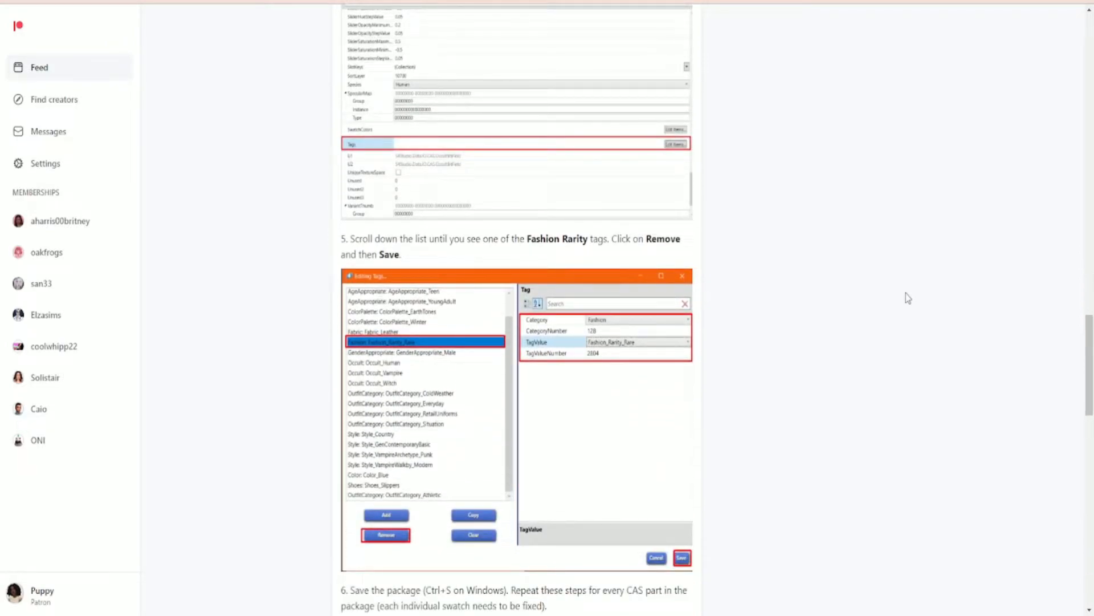
pyautogui.scroll(-3)
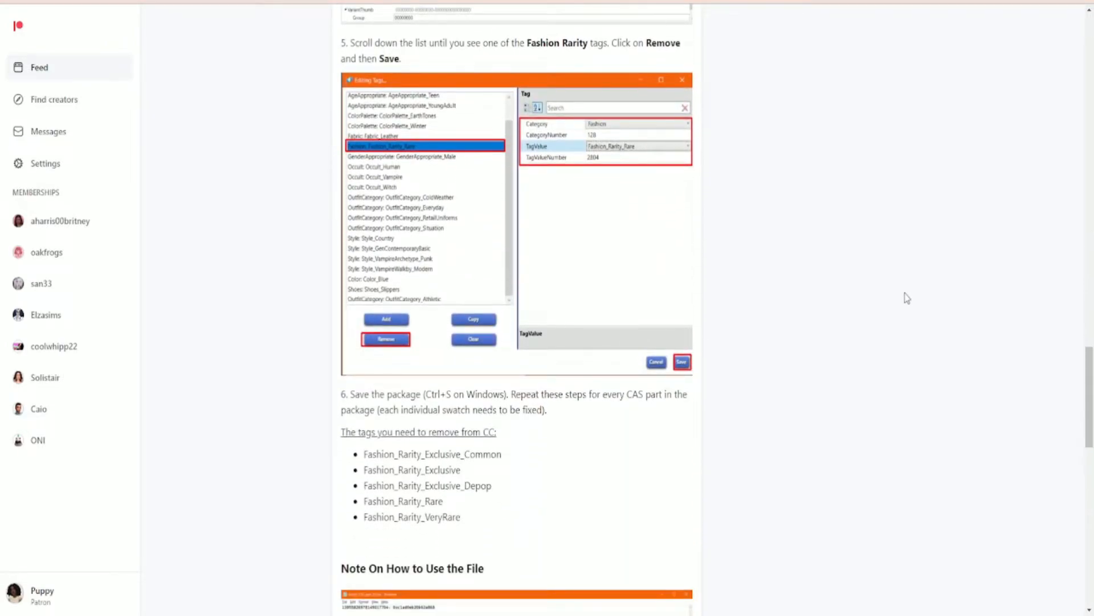
pyautogui.scroll(-3)
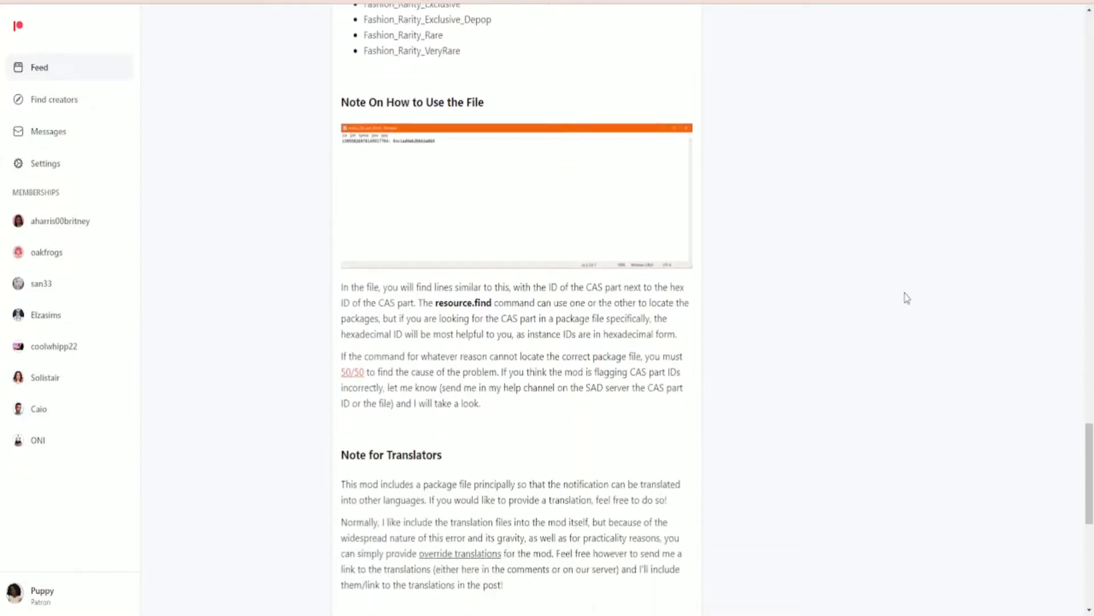
pyautogui.scroll(-3)
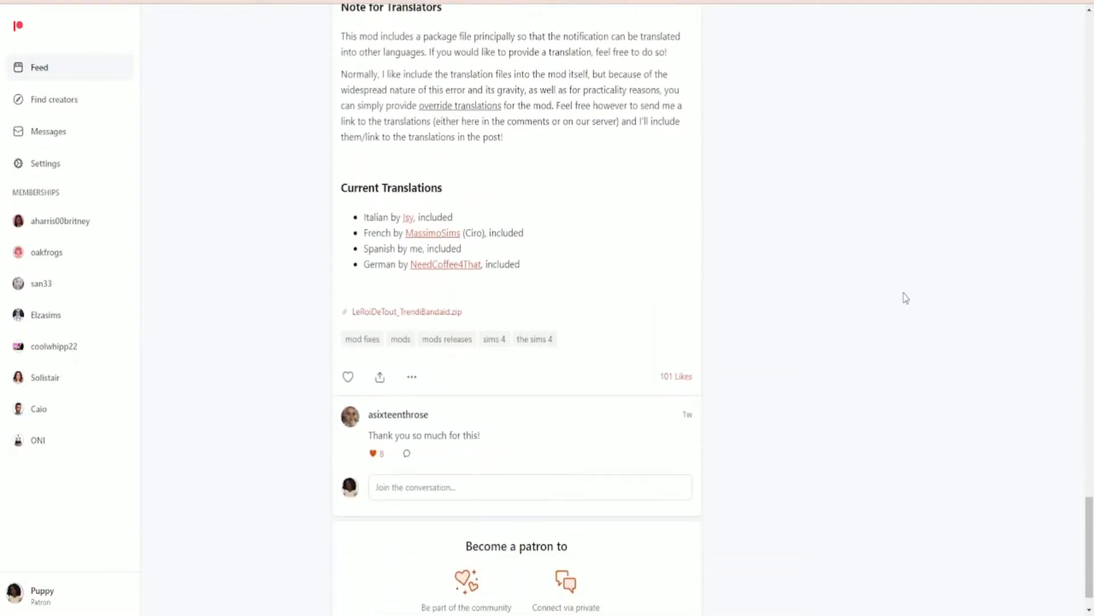
pyautogui.scroll(3)
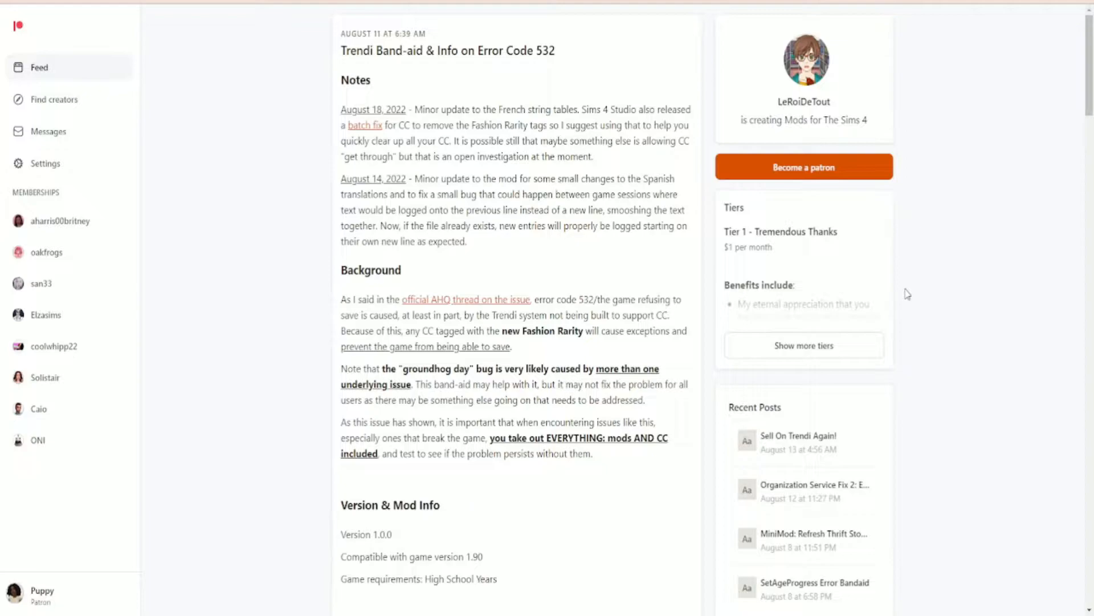
pyautogui.moveTo(900, 306)
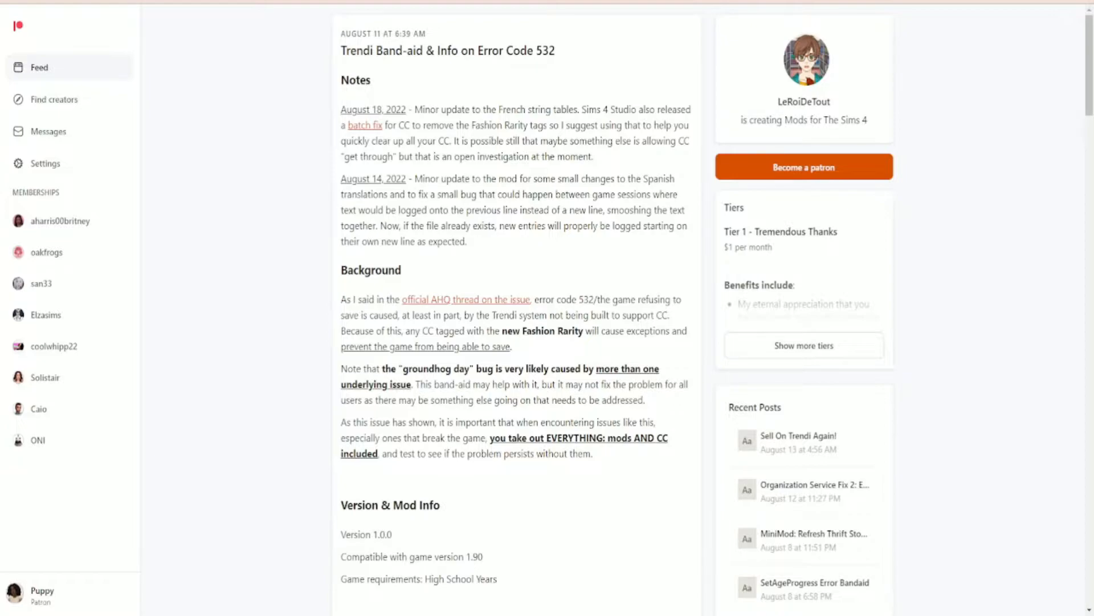
pyautogui.moveTo(914, 294)
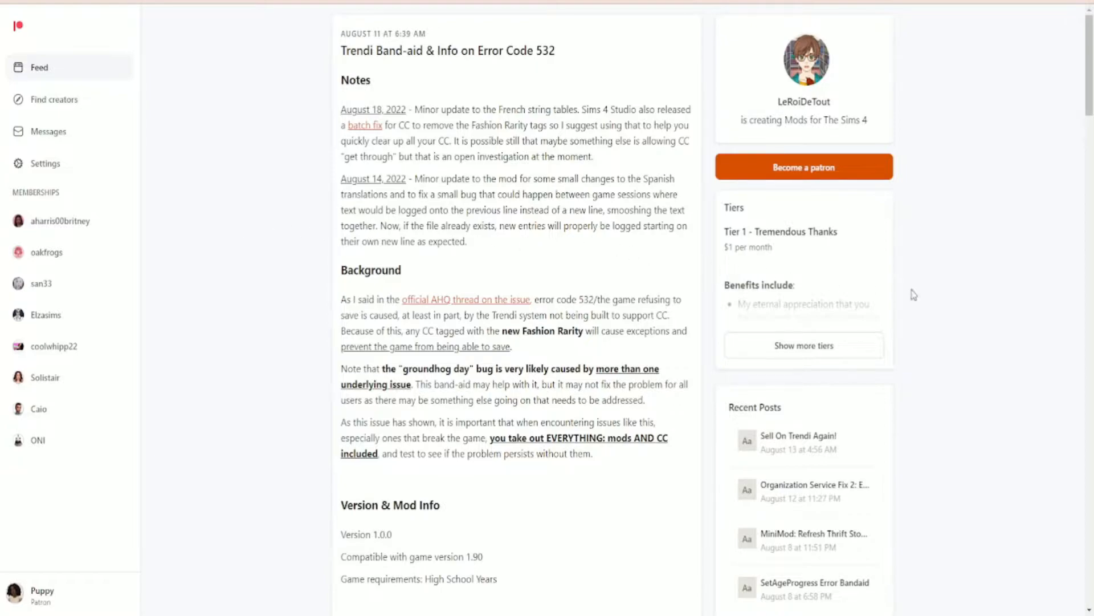
pyautogui.scroll(-3)
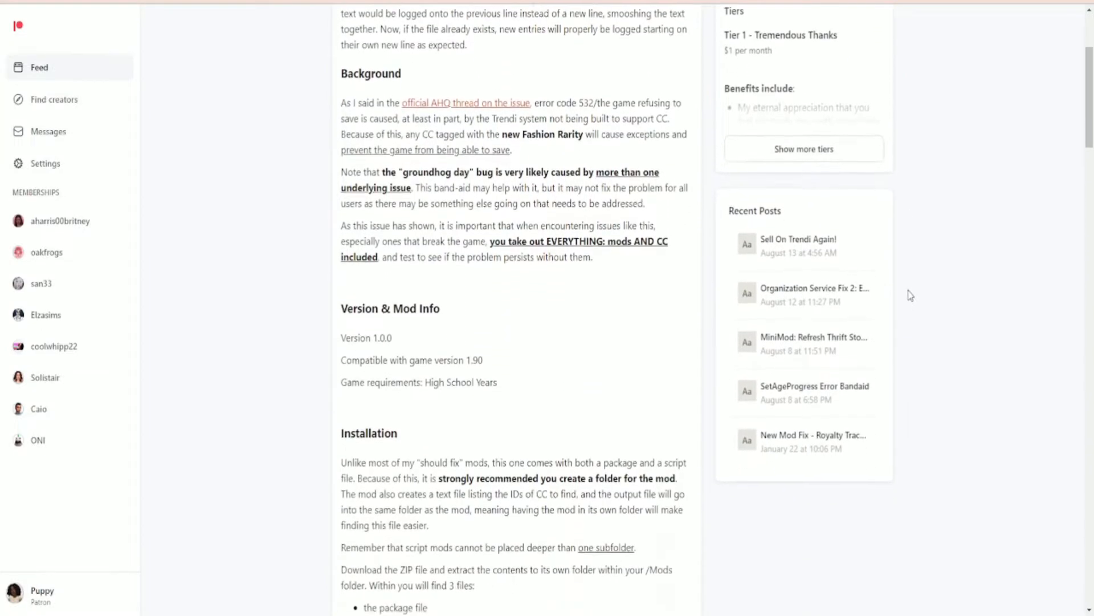
pyautogui.scroll(-3)
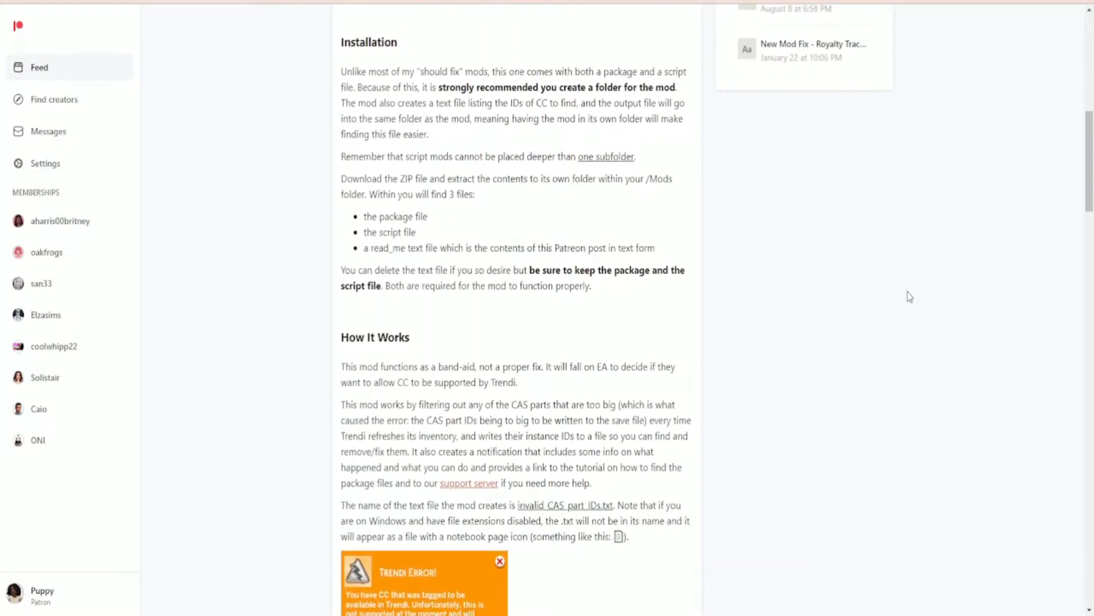
pyautogui.scroll(-3)
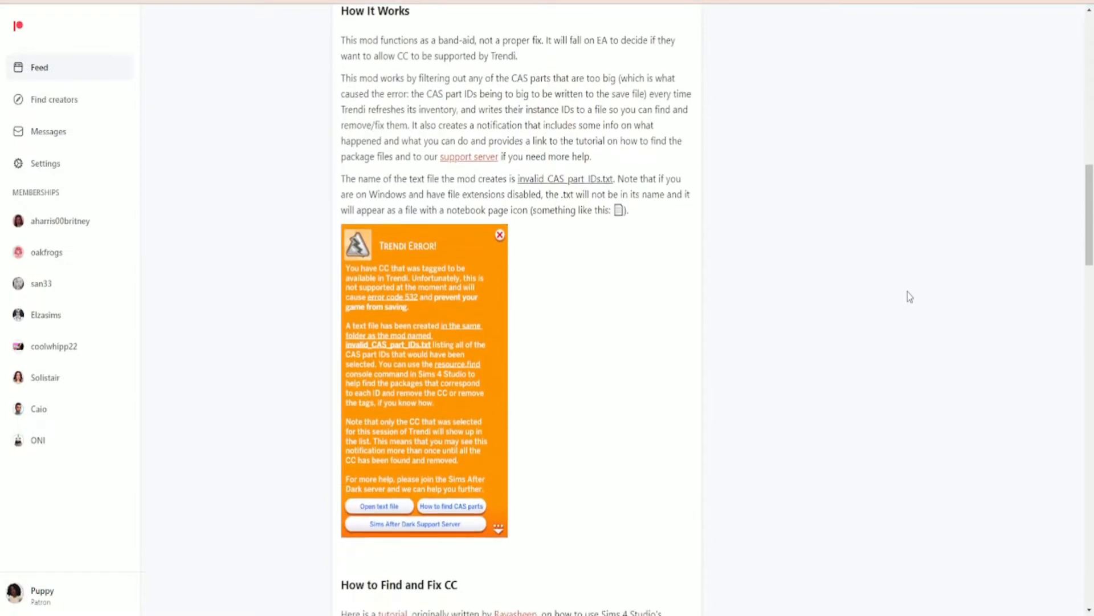
pyautogui.scroll(-3)
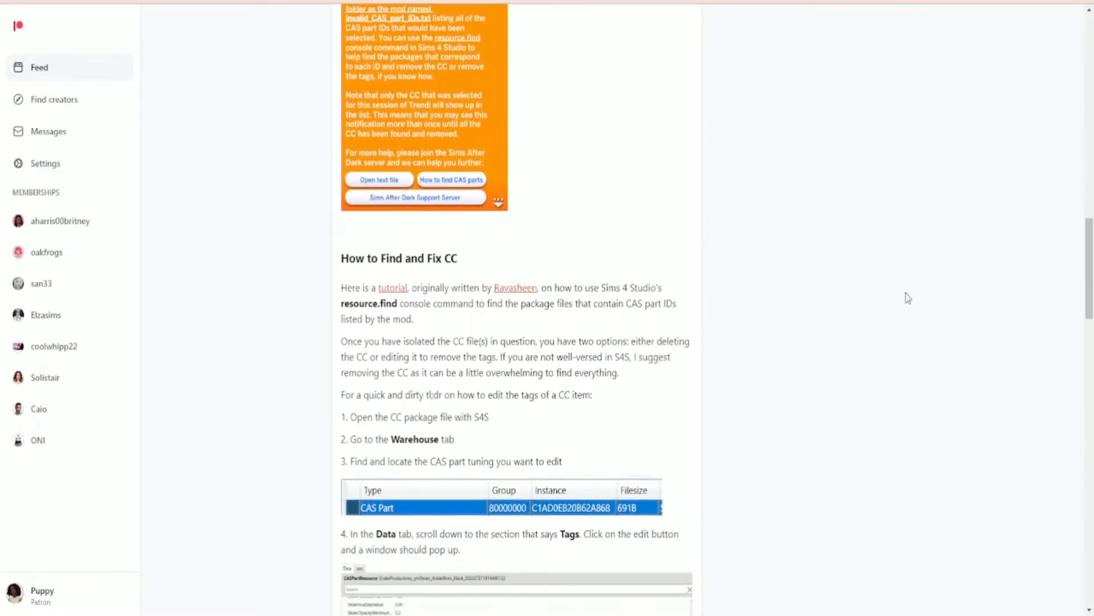
pyautogui.scroll(-3)
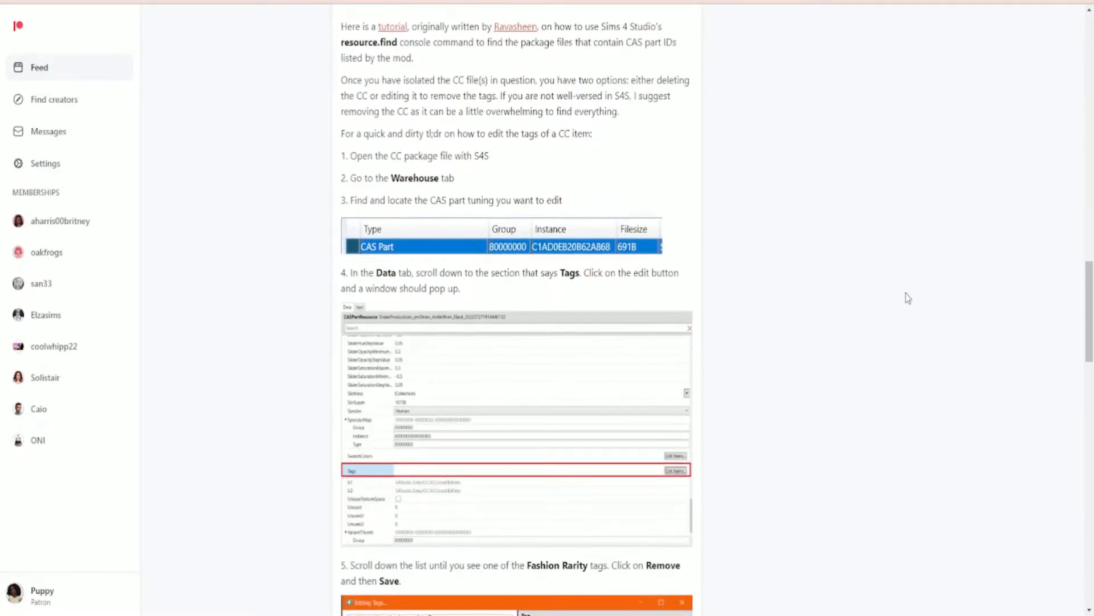
pyautogui.scroll(-3)
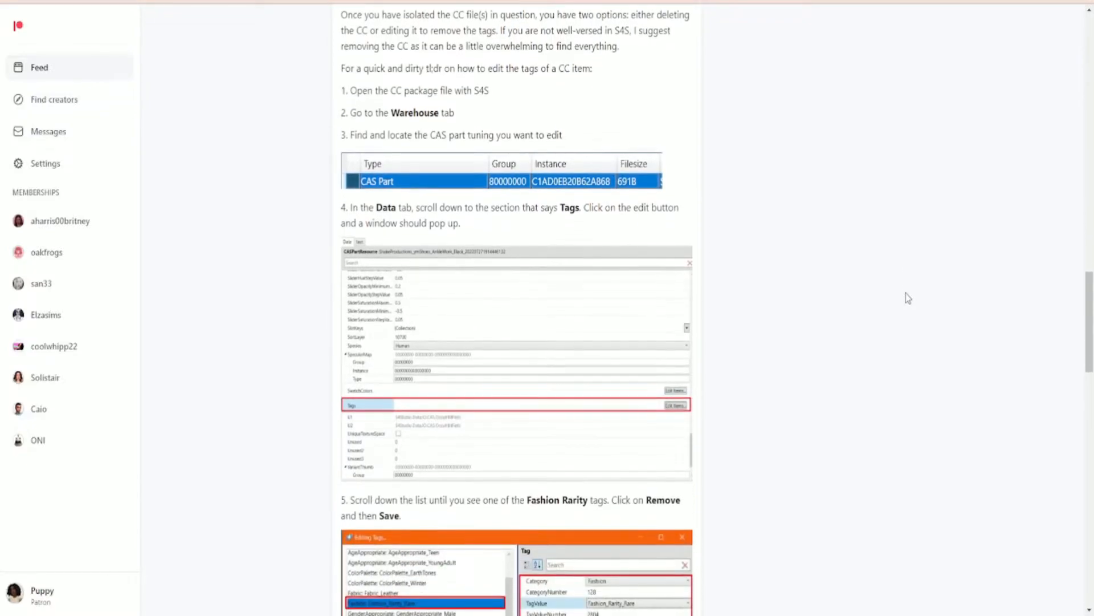
pyautogui.scroll(-3)
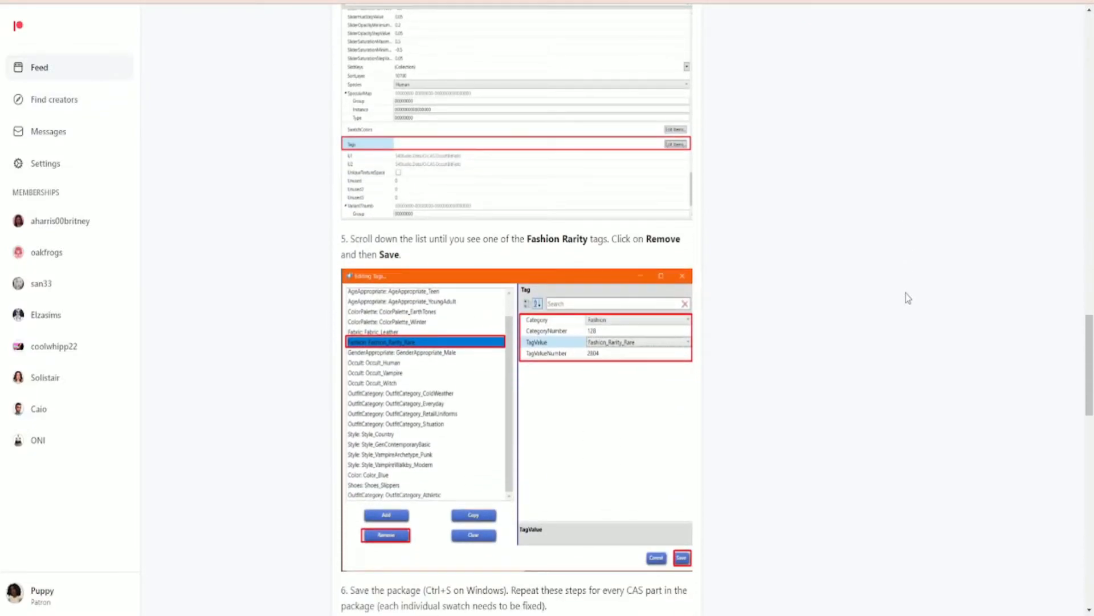
pyautogui.scroll(-3)
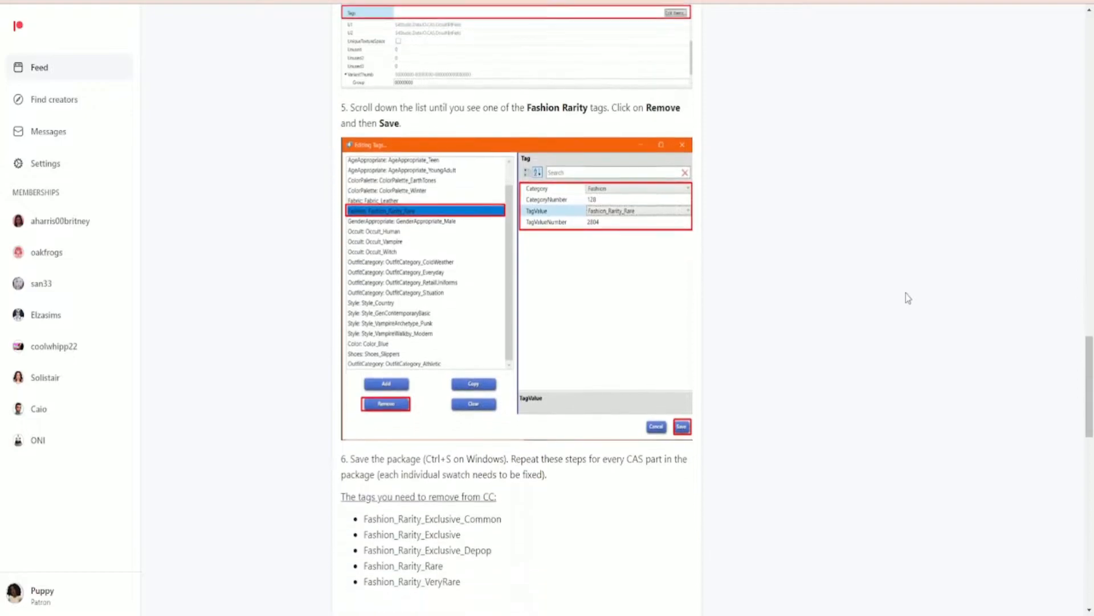
pyautogui.scroll(-3)
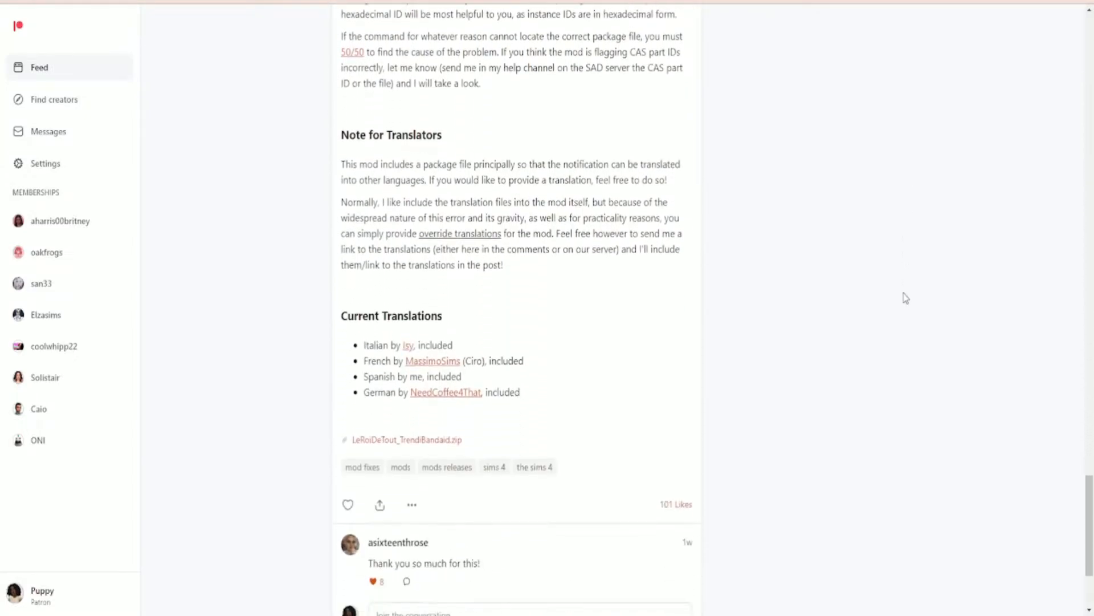
pyautogui.scroll(3)
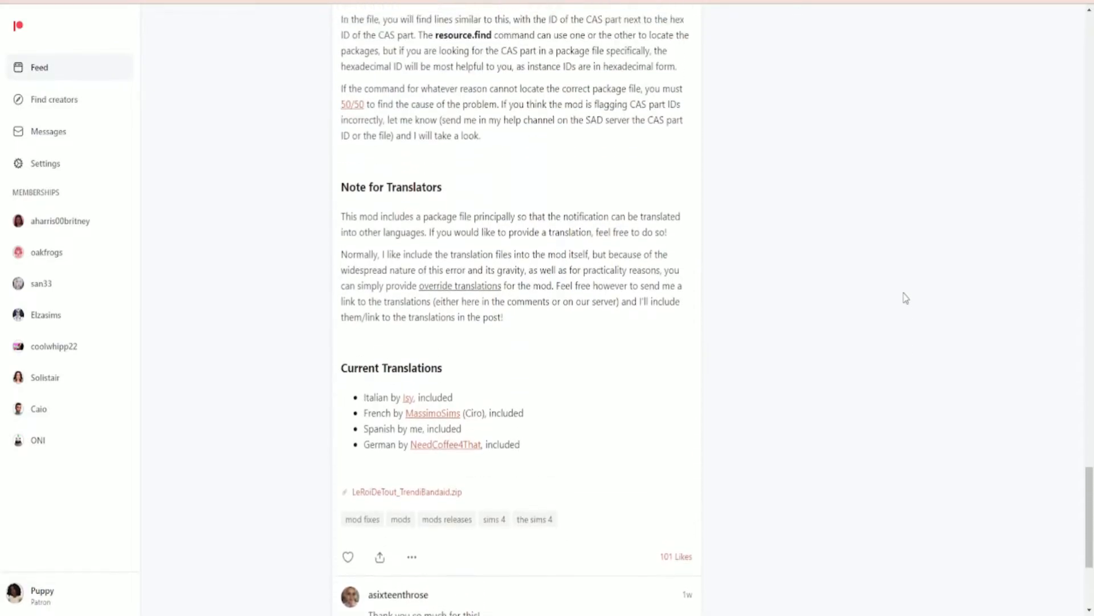
pyautogui.scroll(3)
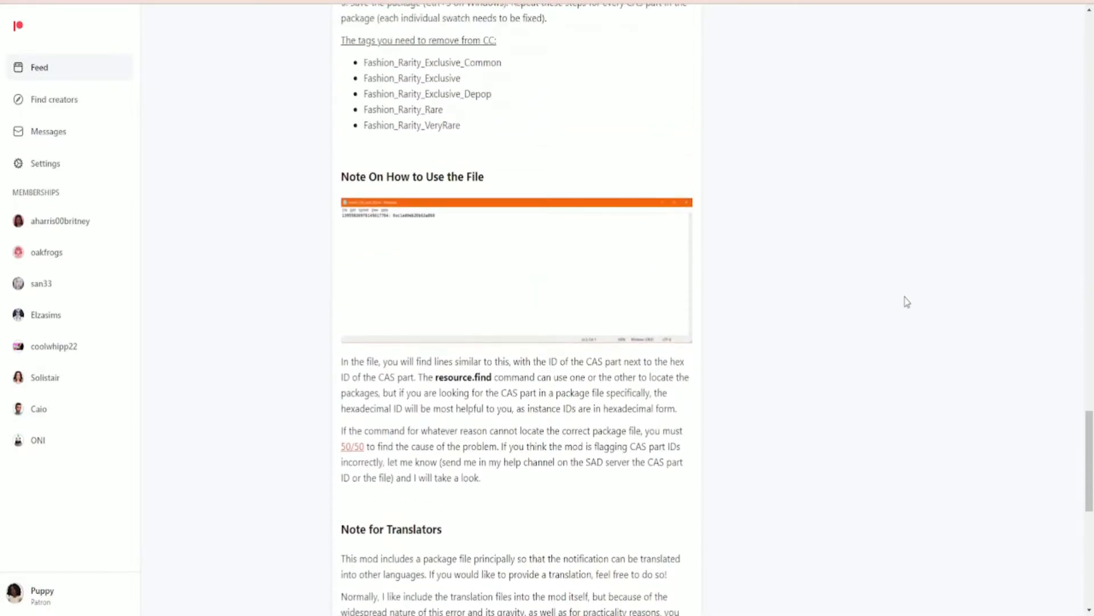
pyautogui.scroll(3)
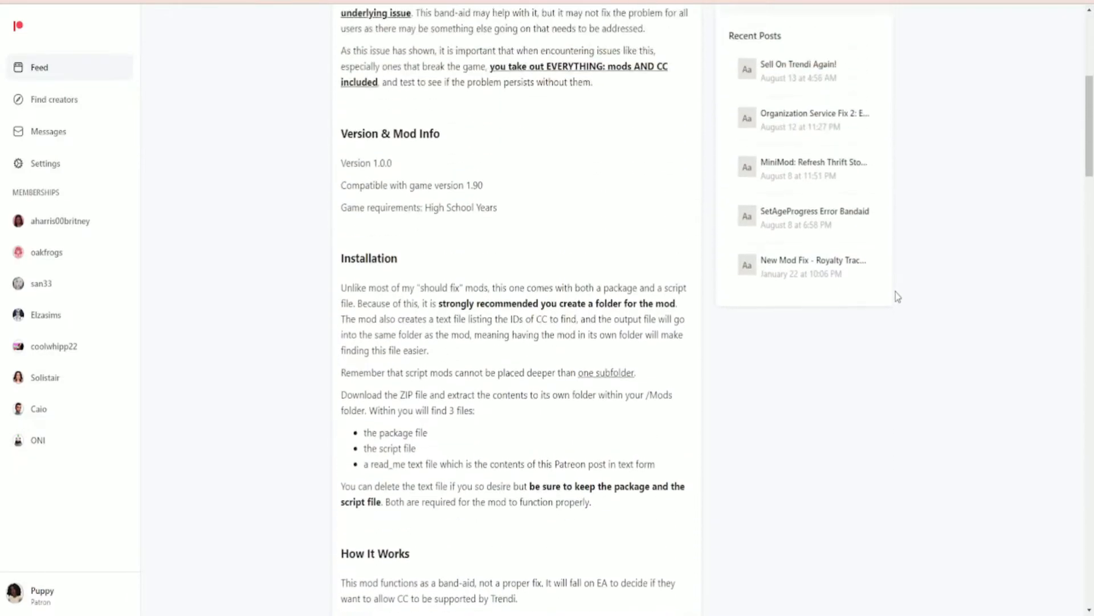
pyautogui.scroll(3)
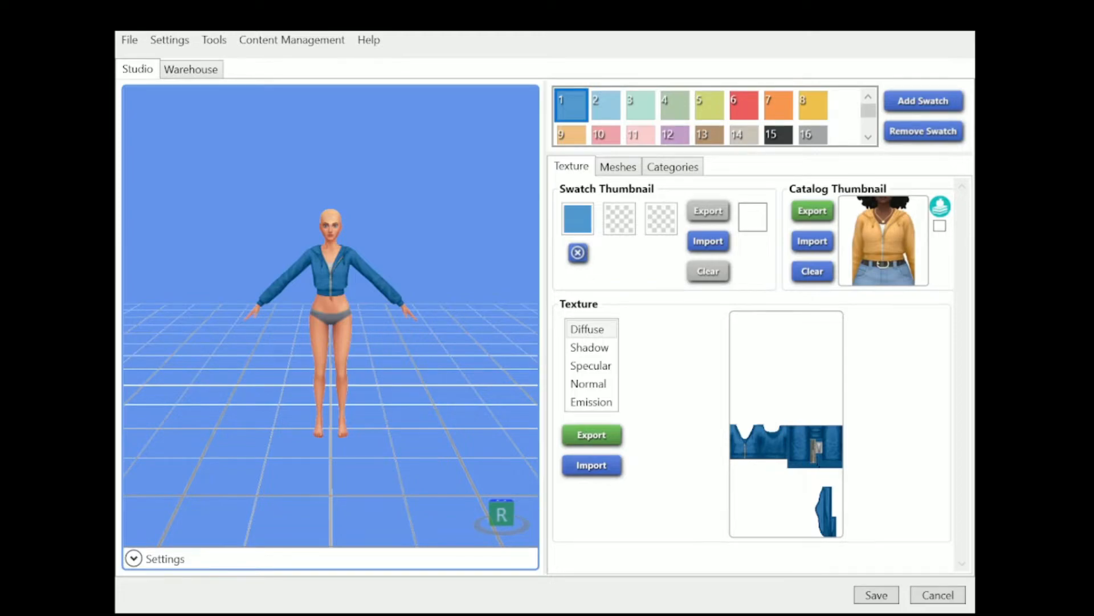
pyautogui.moveTo(368, 334)
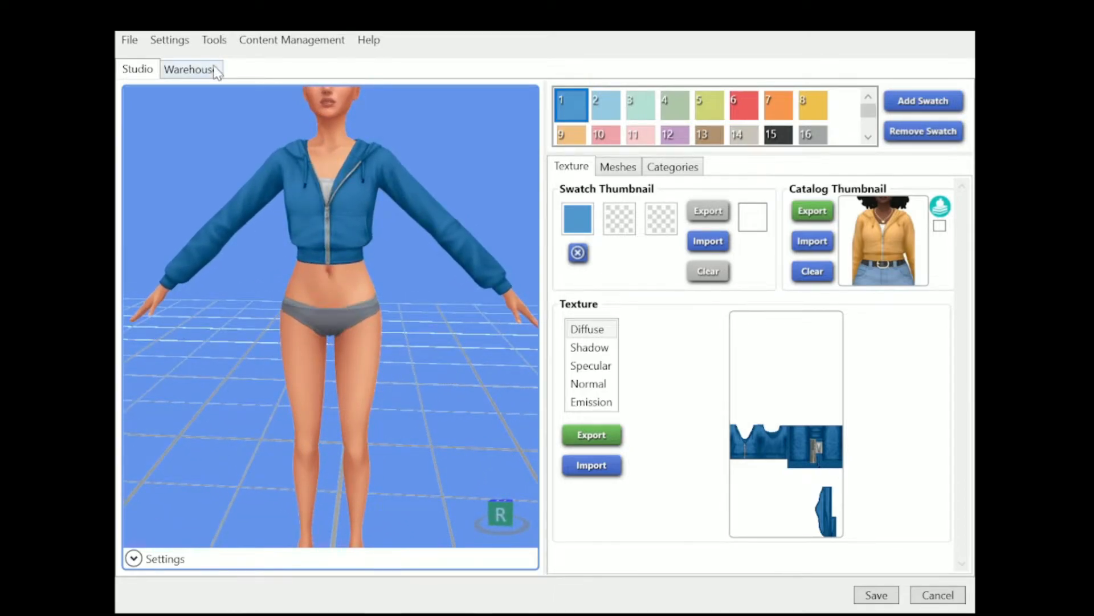
pyautogui.moveTo(593, 73)
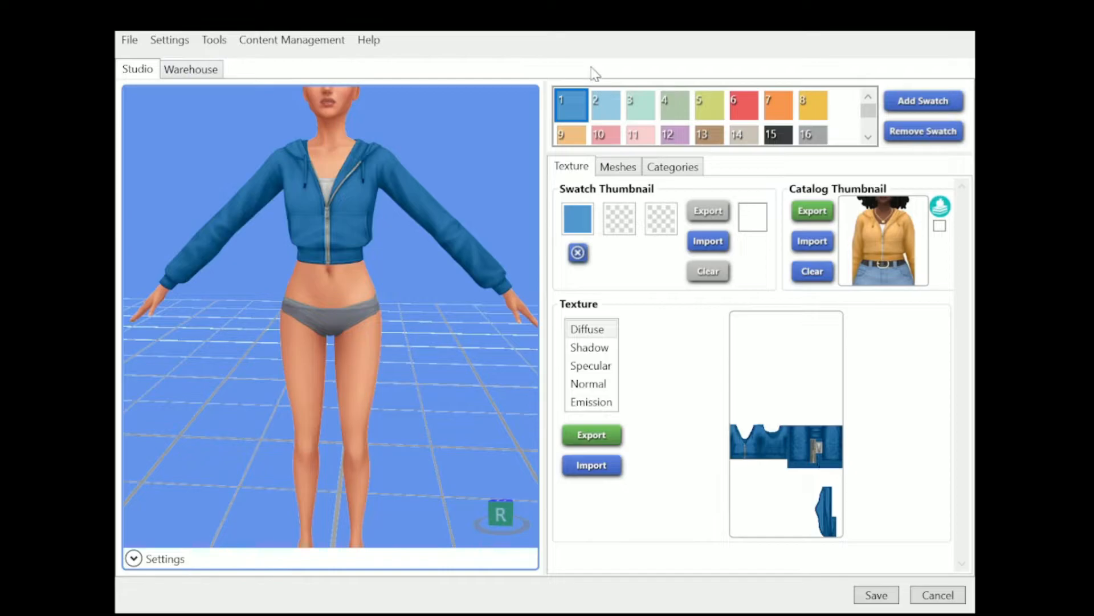
pyautogui.moveTo(227, 80)
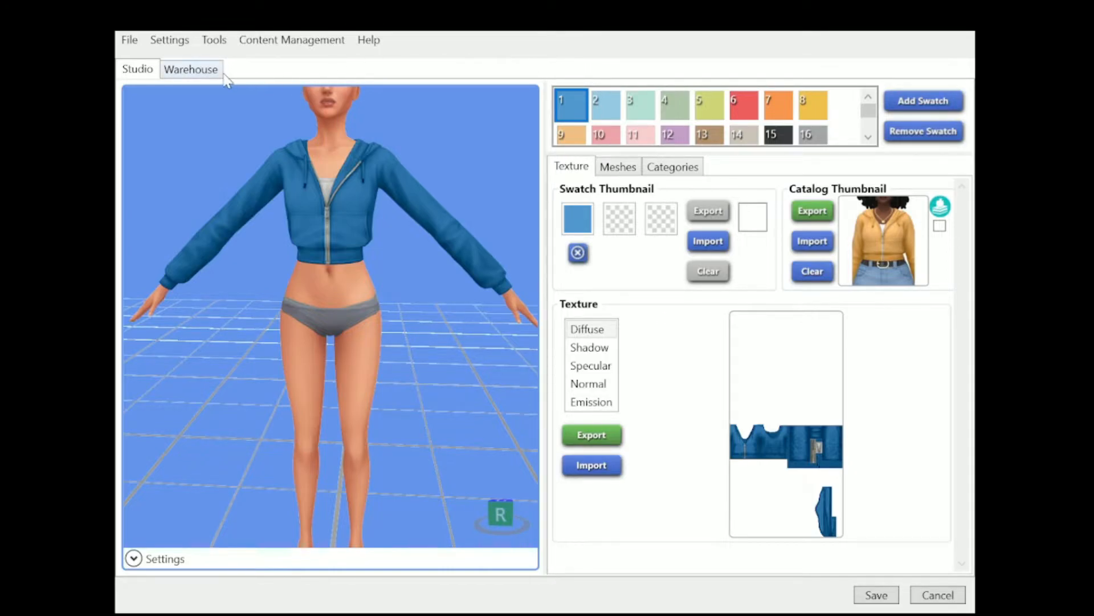
pyautogui.click(191, 69)
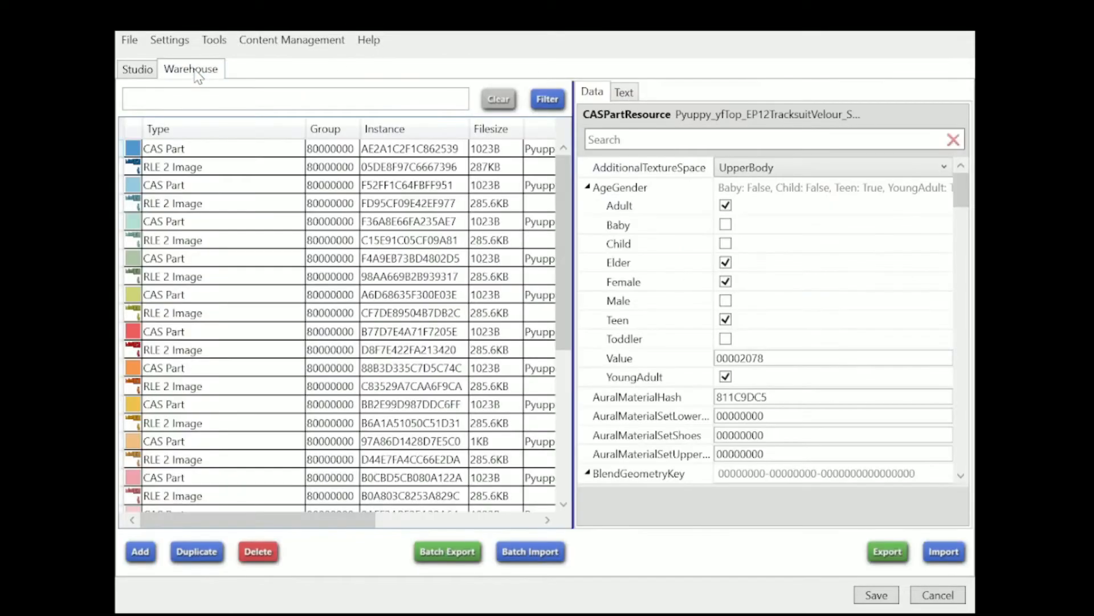
pyautogui.moveTo(269, 127)
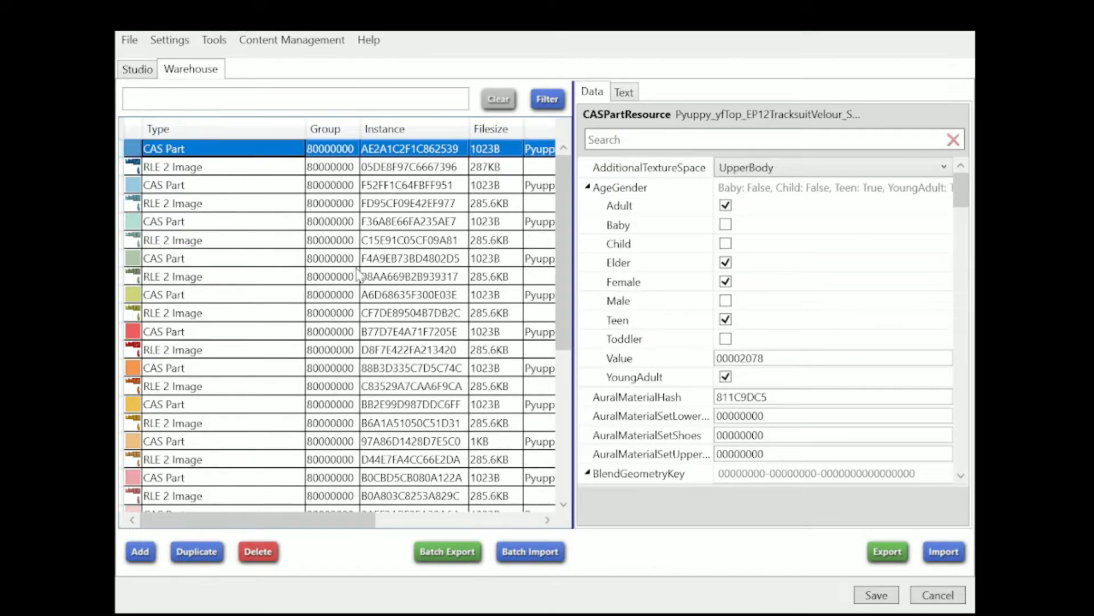
# - Bring up the Editing Tags list of the first CAS Part from its Data panel
pyautogui.scroll(-3)
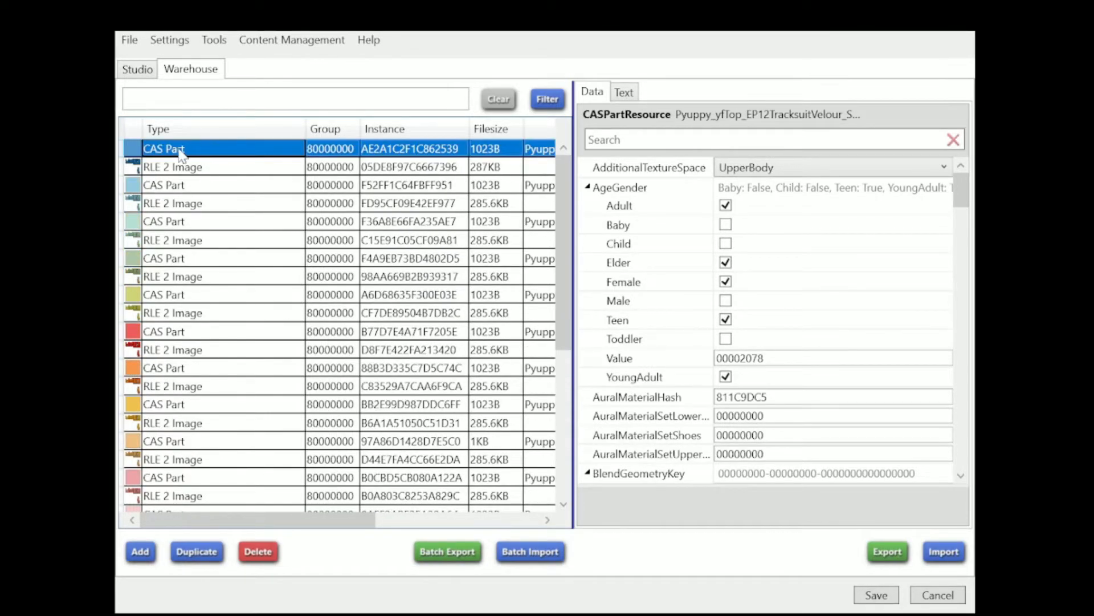
pyautogui.moveTo(332, 447)
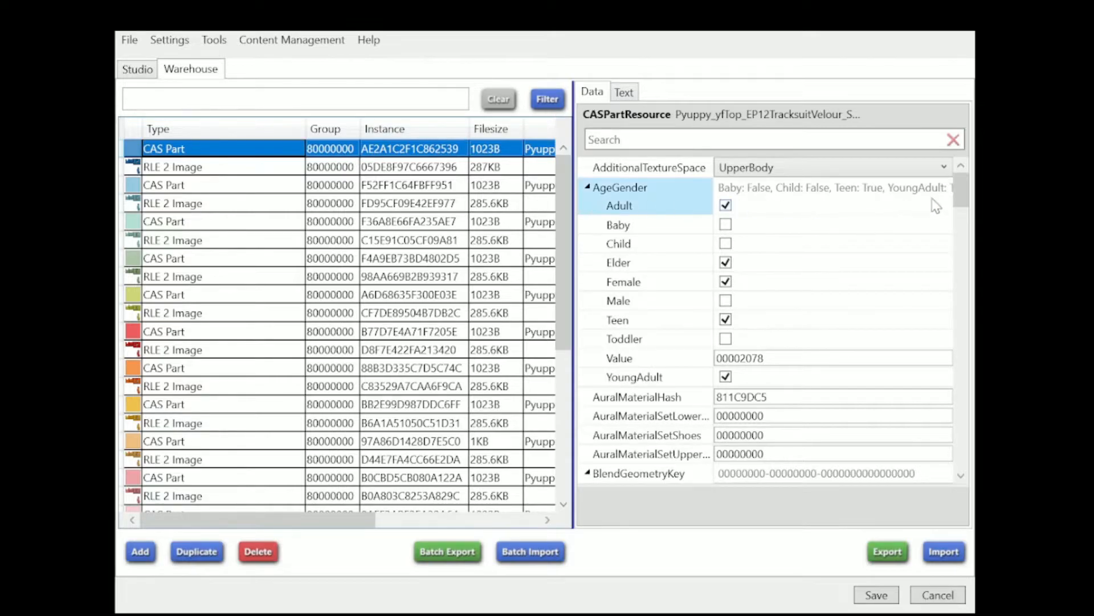
pyautogui.scroll(-3)
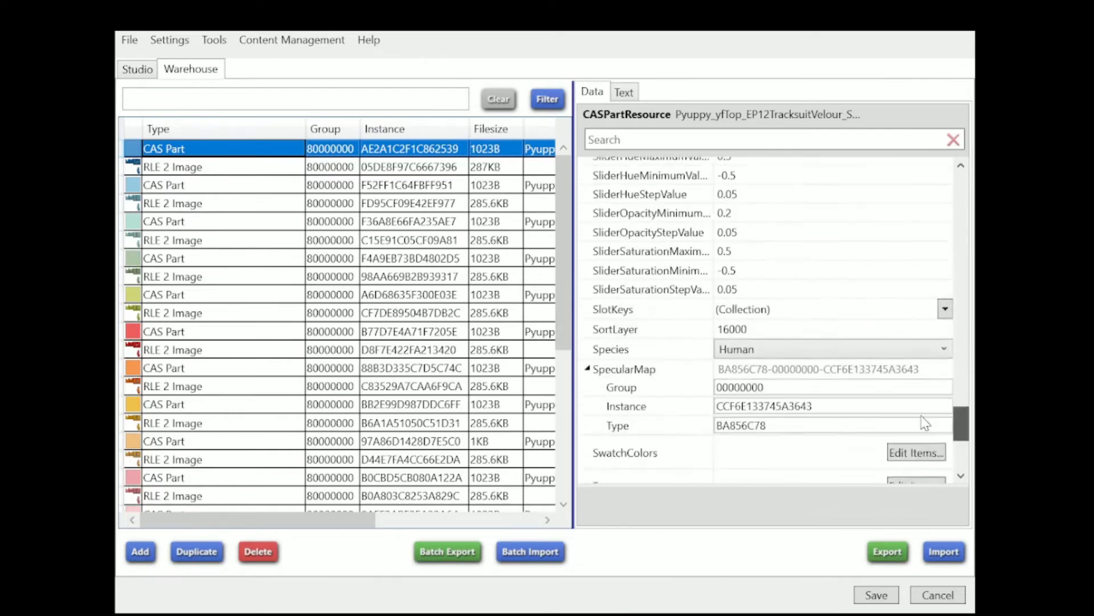
pyautogui.scroll(-3)
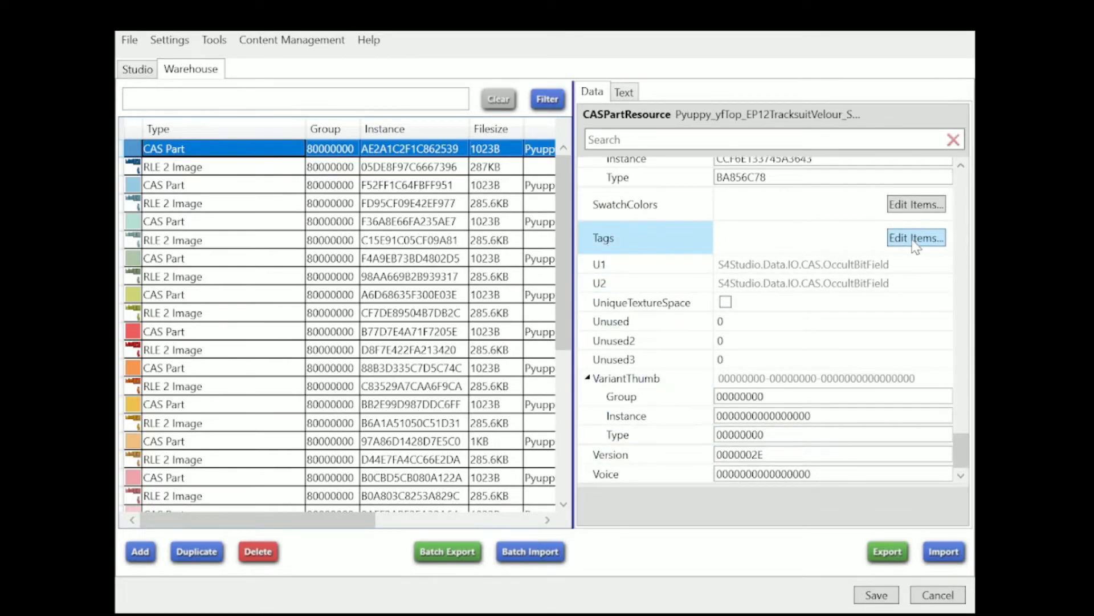
pyautogui.click(916, 237)
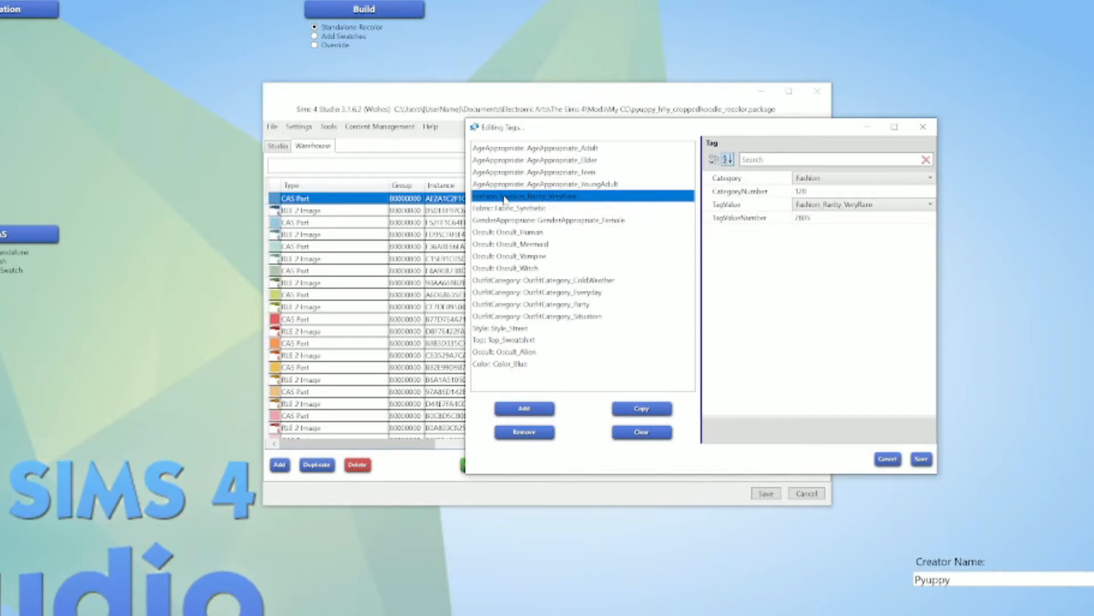
# - Remove the Fashion_Rarity_VeryRare tag from the first CAS Part and save the tag list
pyautogui.click(525, 432)
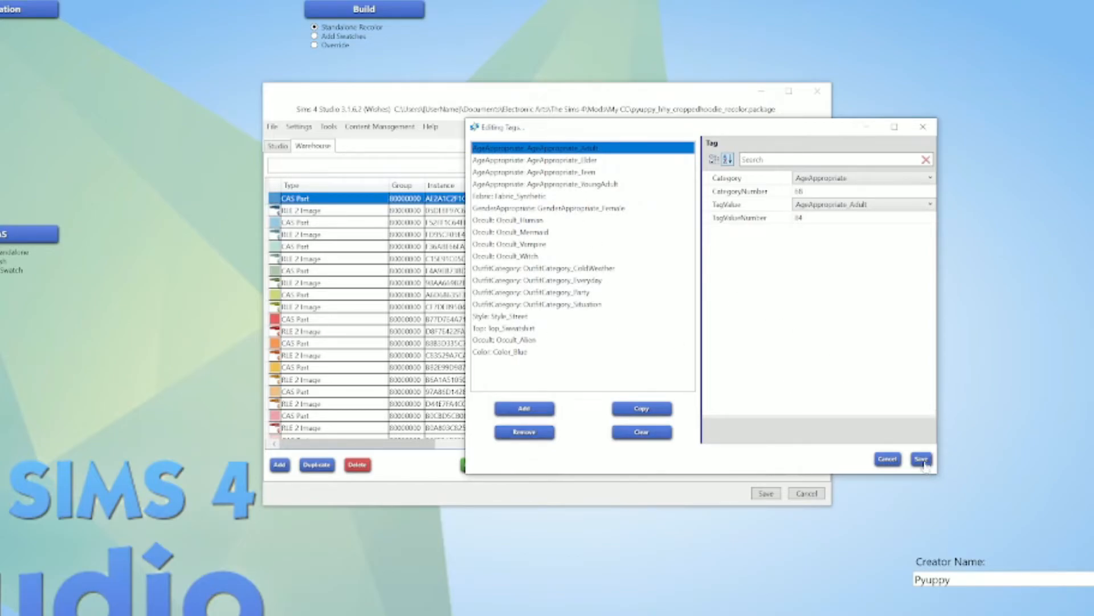
pyautogui.click(921, 458)
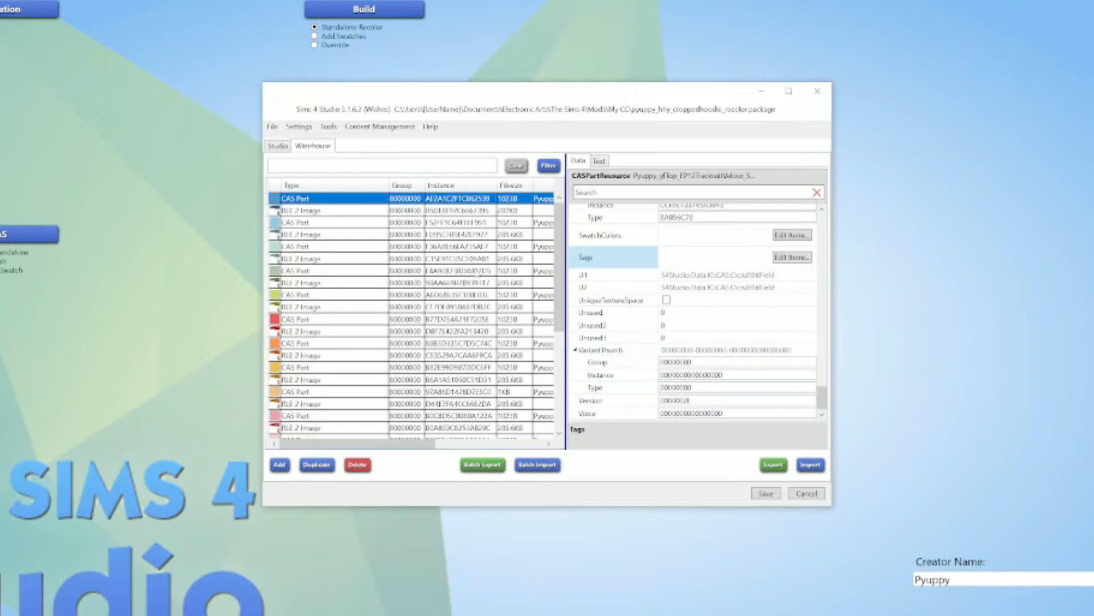
# - Save the edited jacket package, confirm, and return Sims 4 Studio to its start screen
pyautogui.click(328, 222)
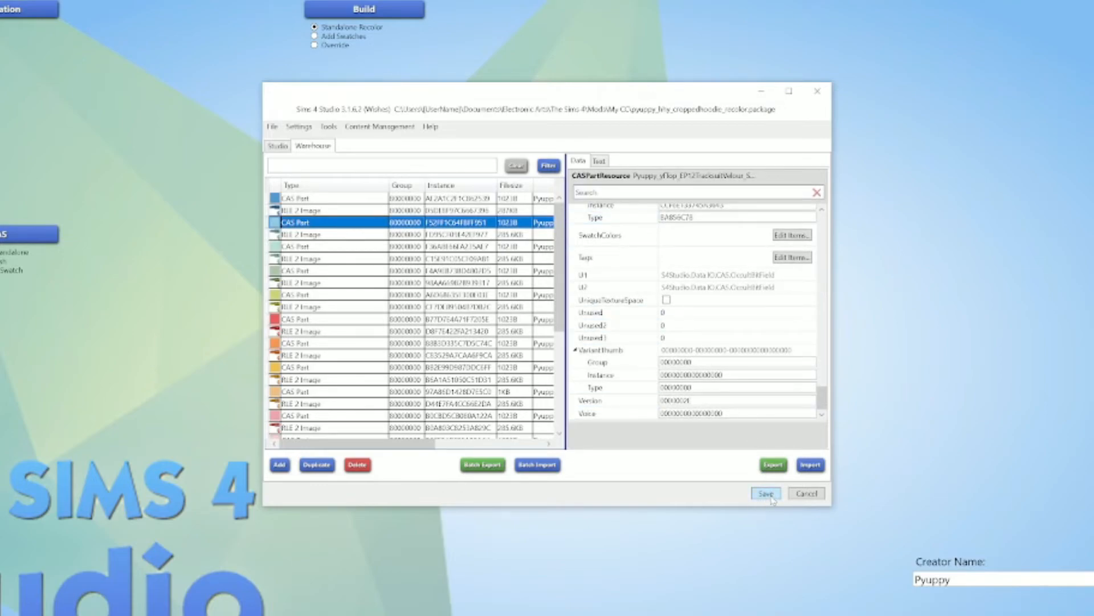
pyautogui.click(765, 493)
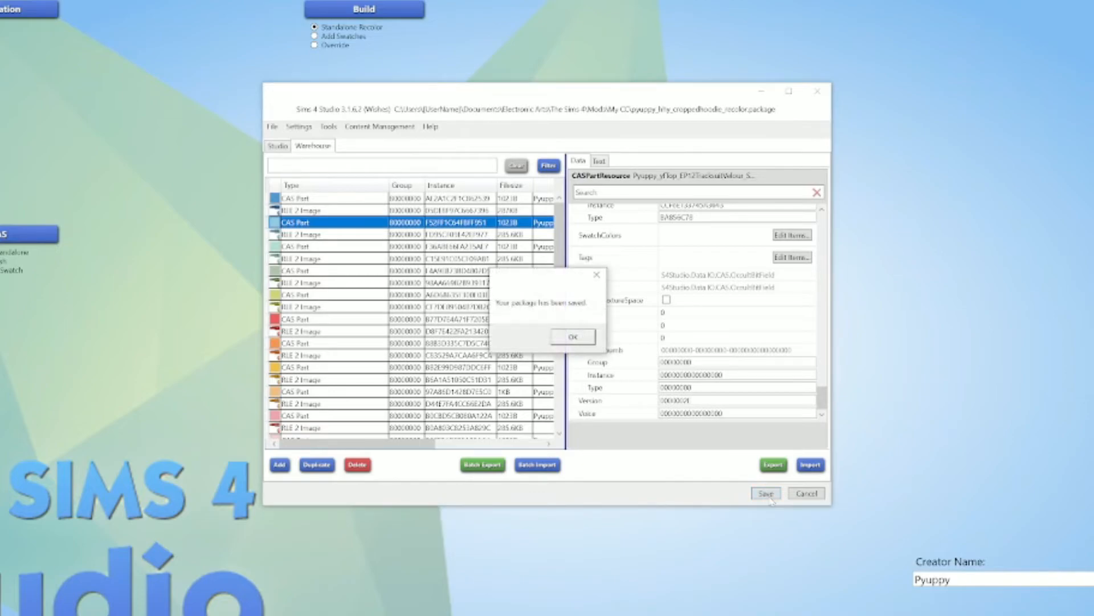
pyautogui.click(571, 336)
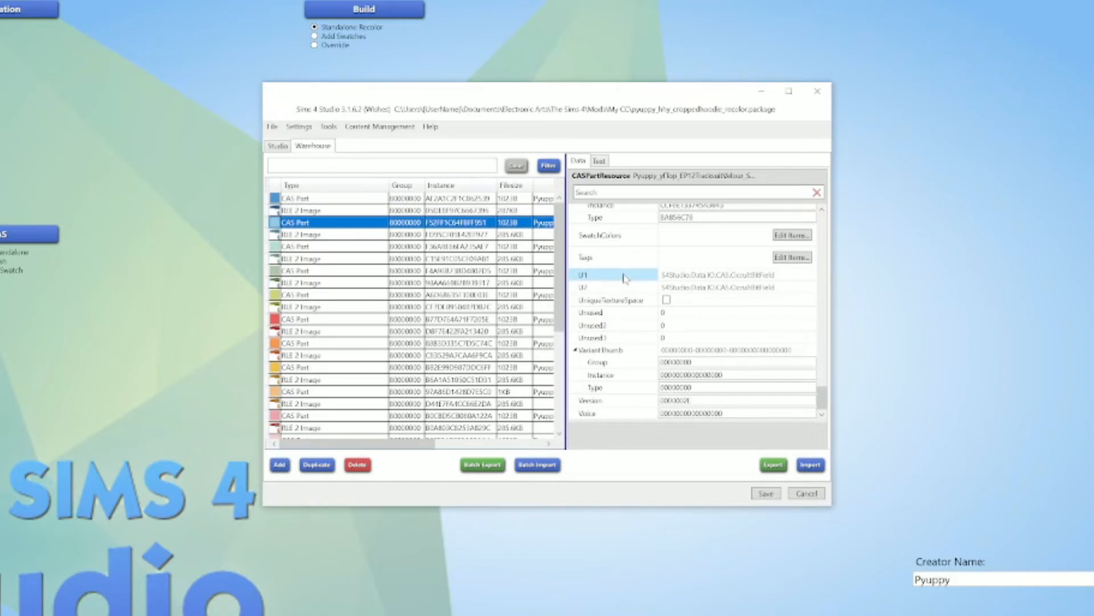
pyautogui.click(817, 91)
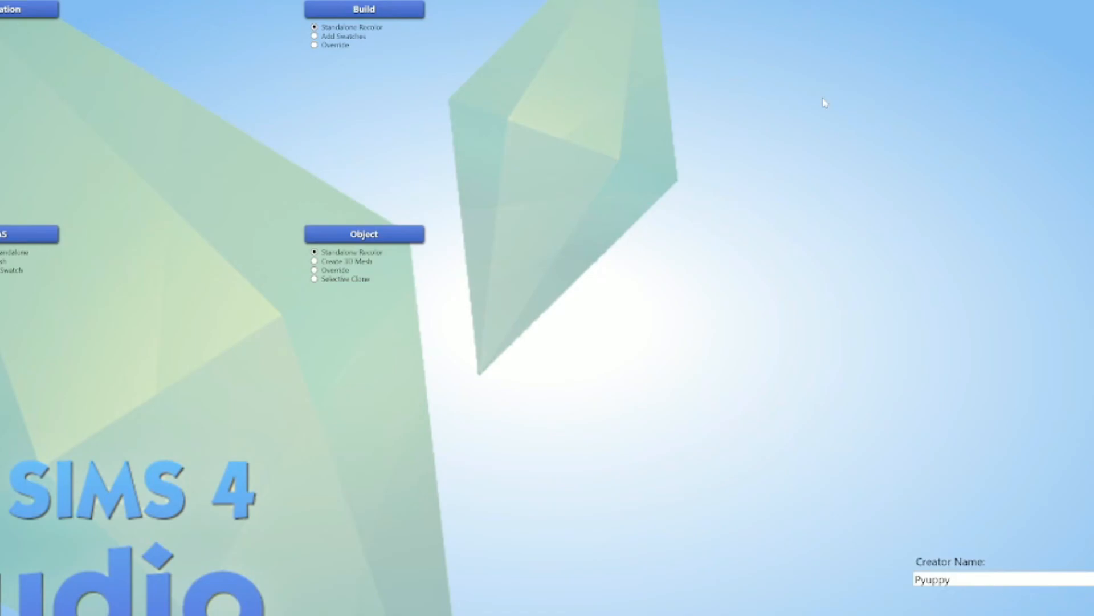
pyautogui.moveTo(307, 92)
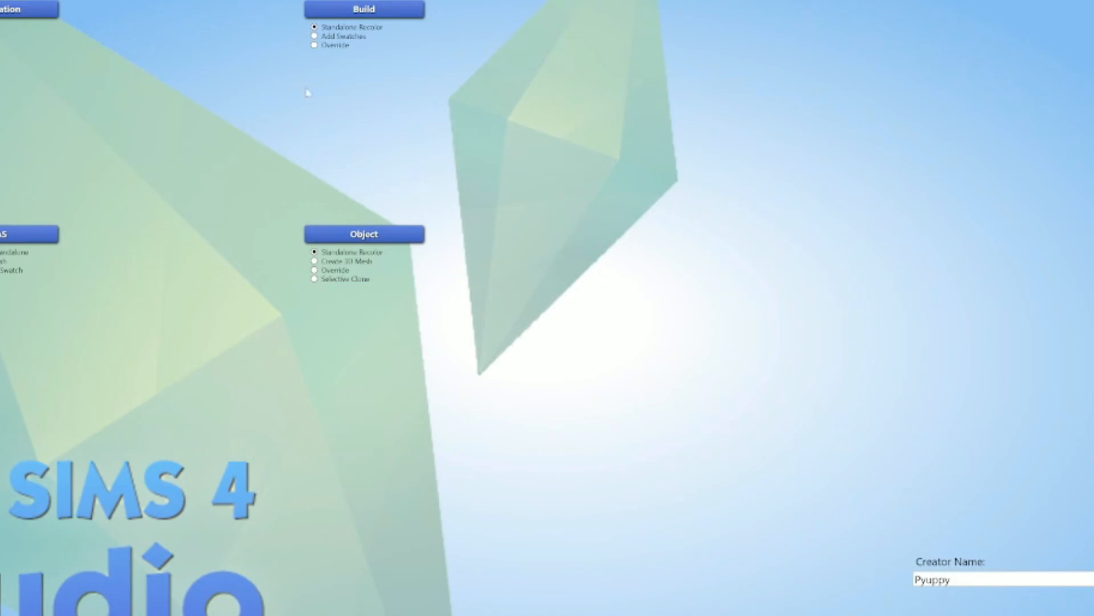